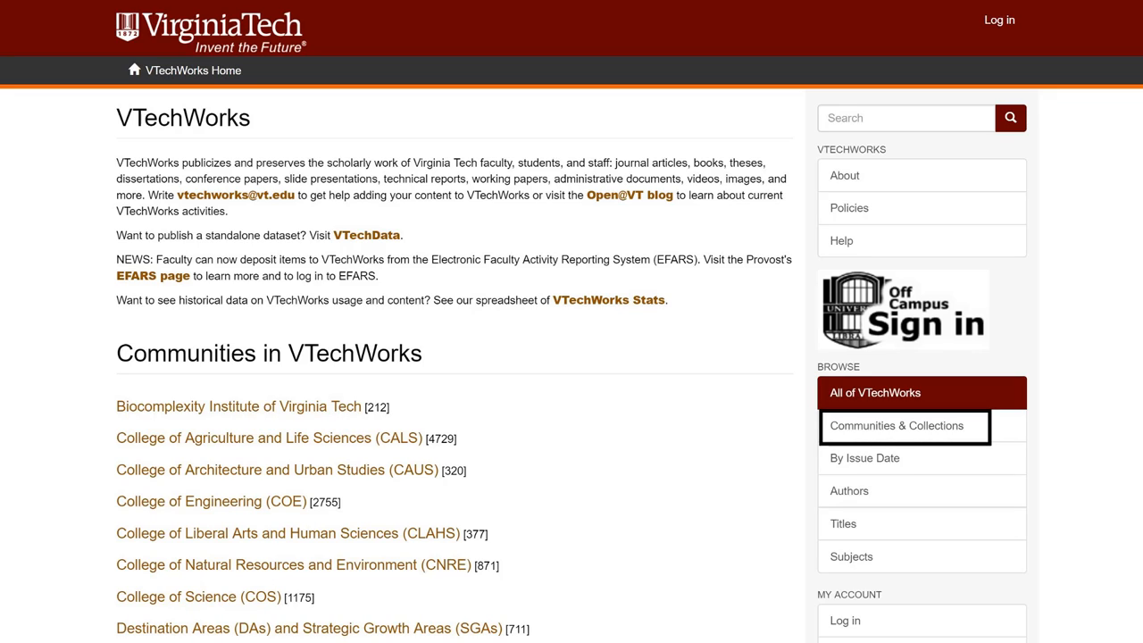
# Browse Communities & Collections to show the full Communities in VTechWorks list
pyautogui.click(897, 425)
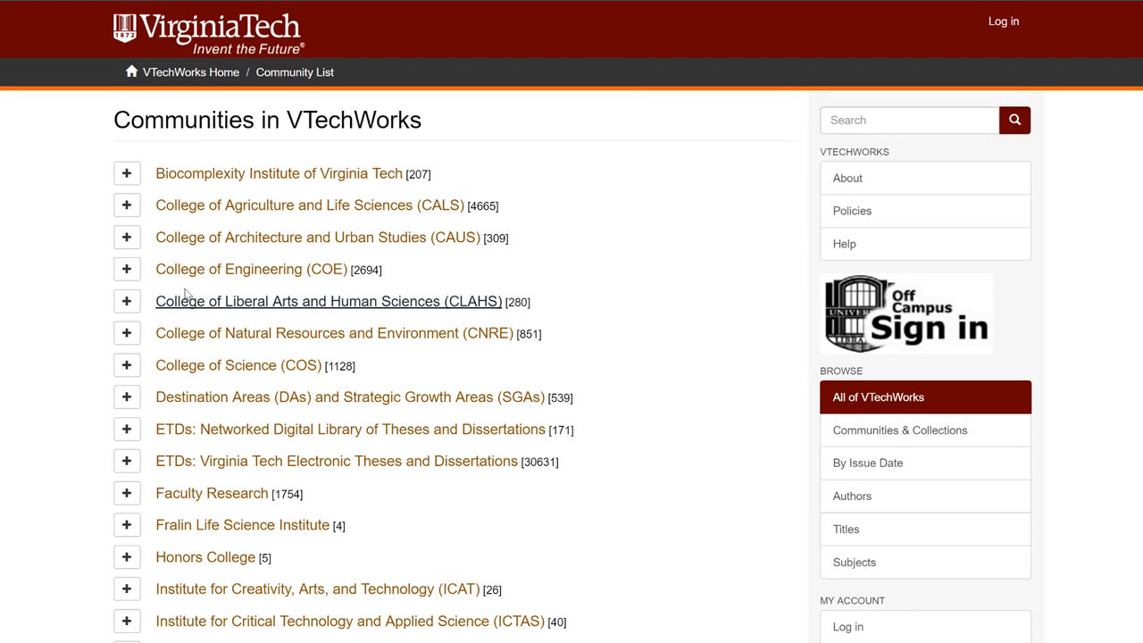
pyautogui.click(126, 269)
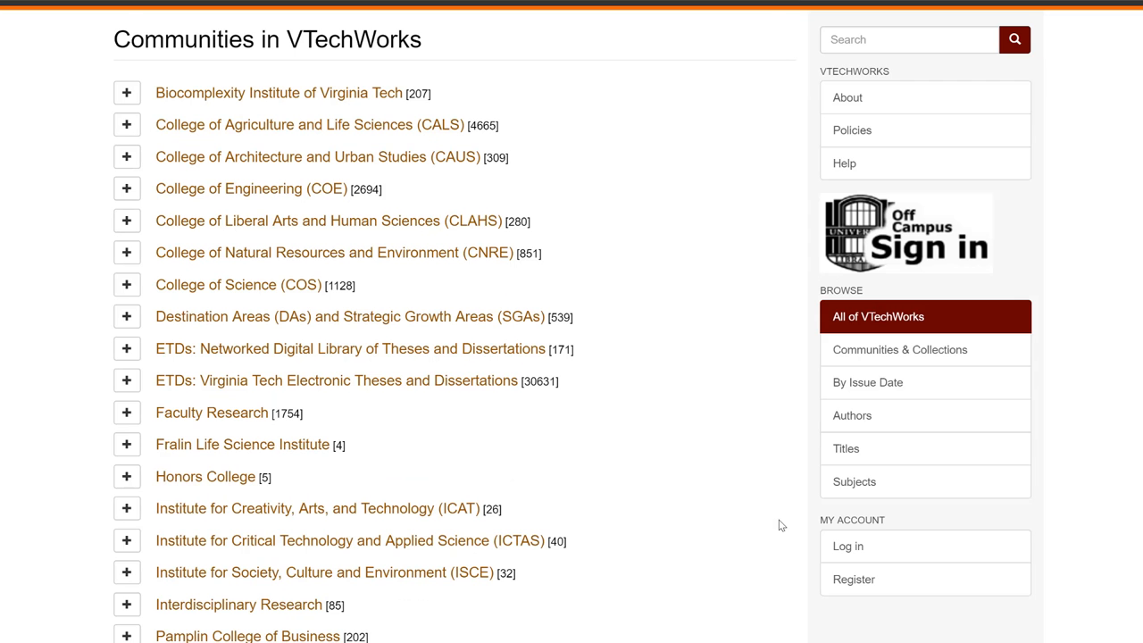
pyautogui.click(854, 579)
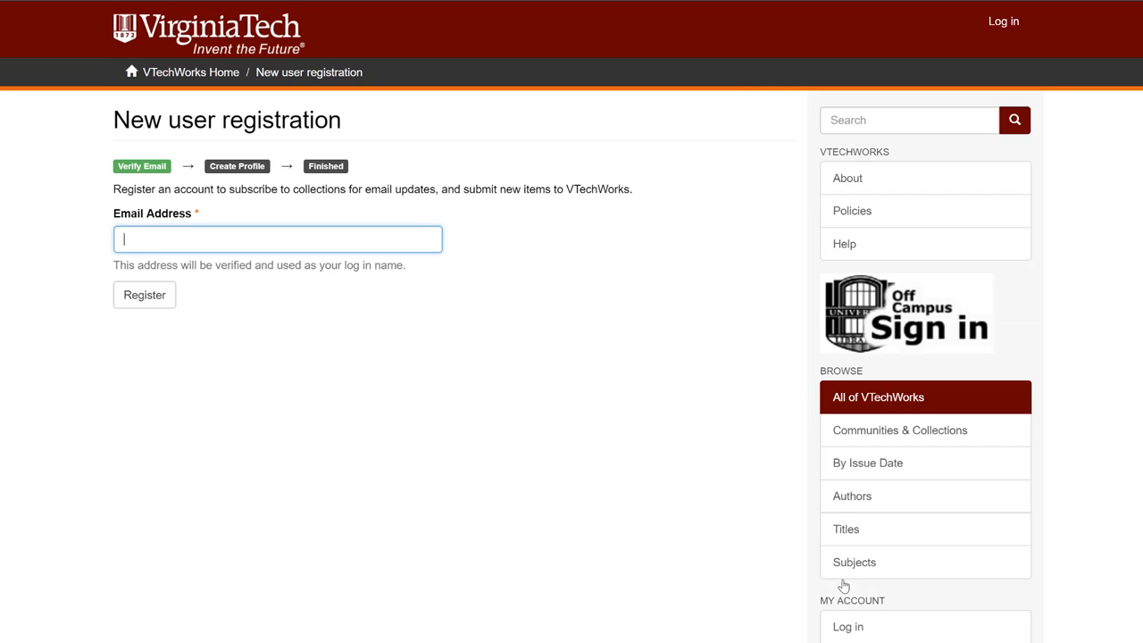
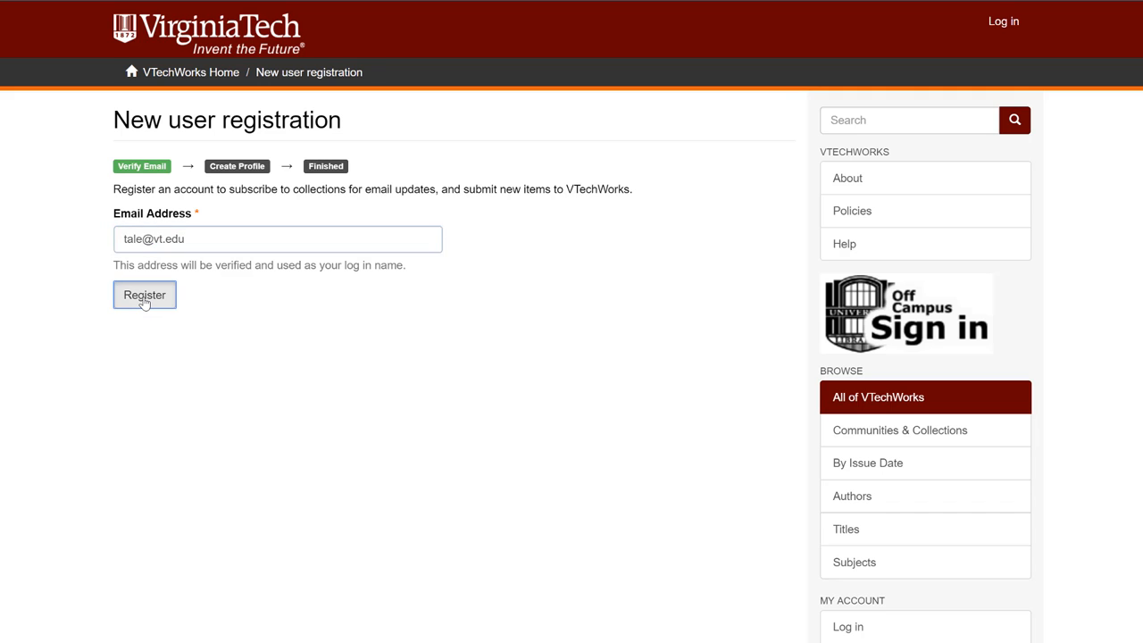
pyautogui.click(144, 295)
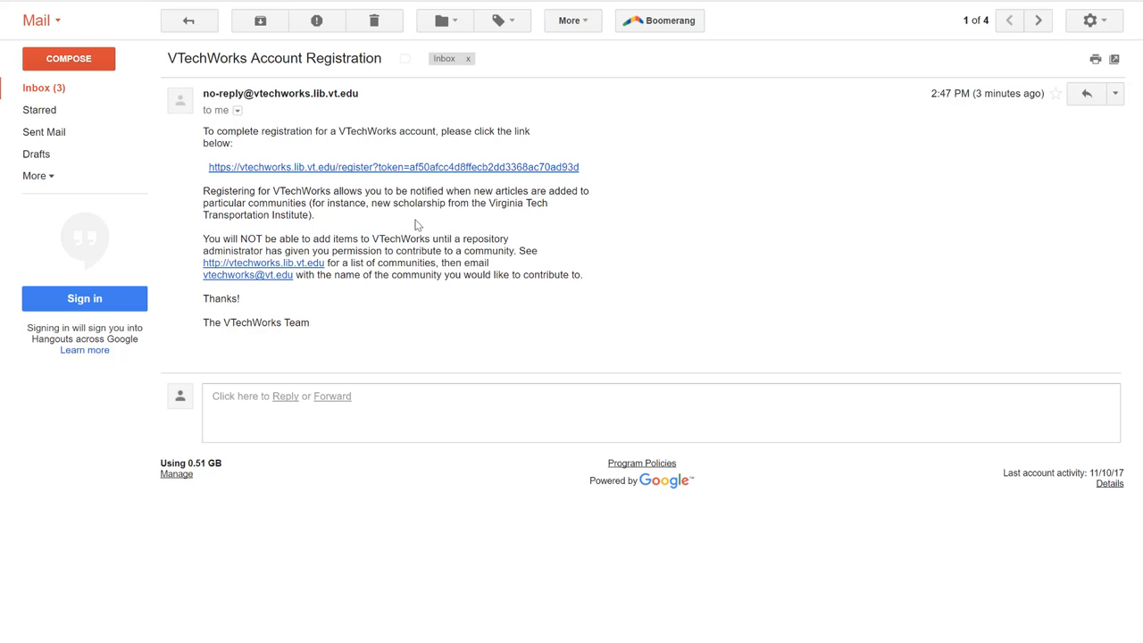
# Follow the verification email's link to reach the Create Profile form
pyautogui.click(392, 167)
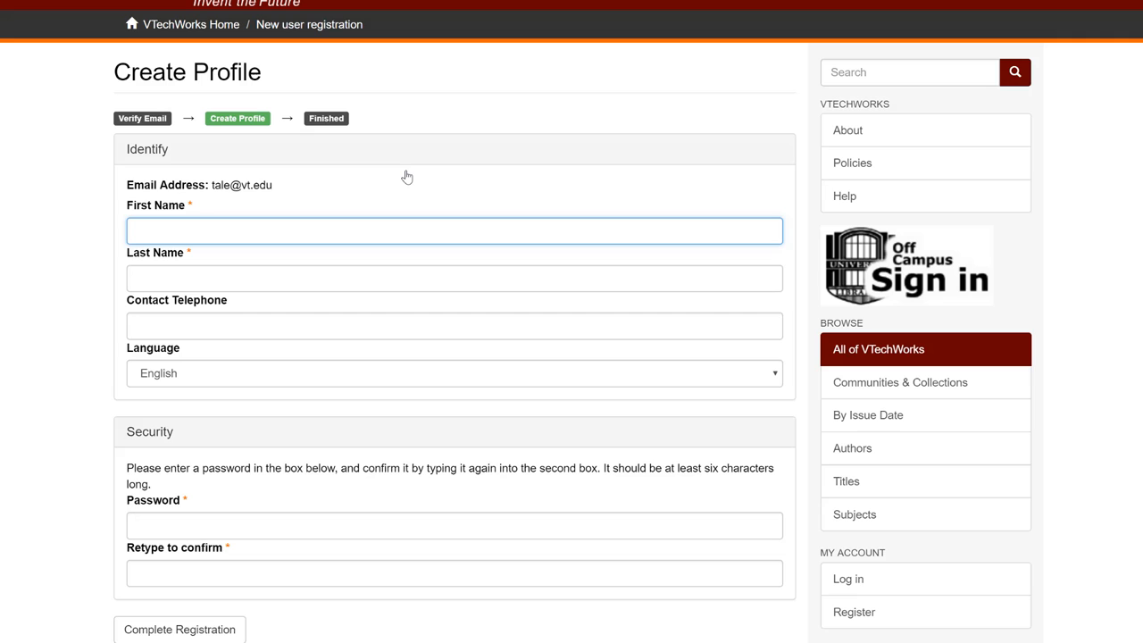